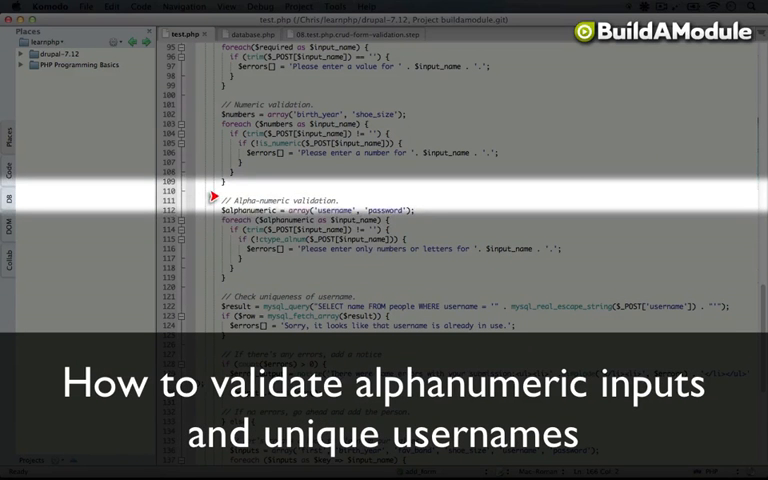
mouse_move(264, 204)
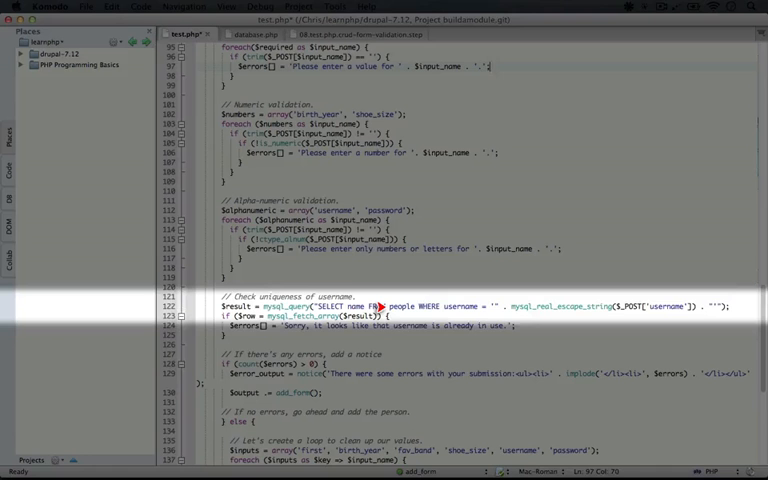
mouse_move(410, 304)
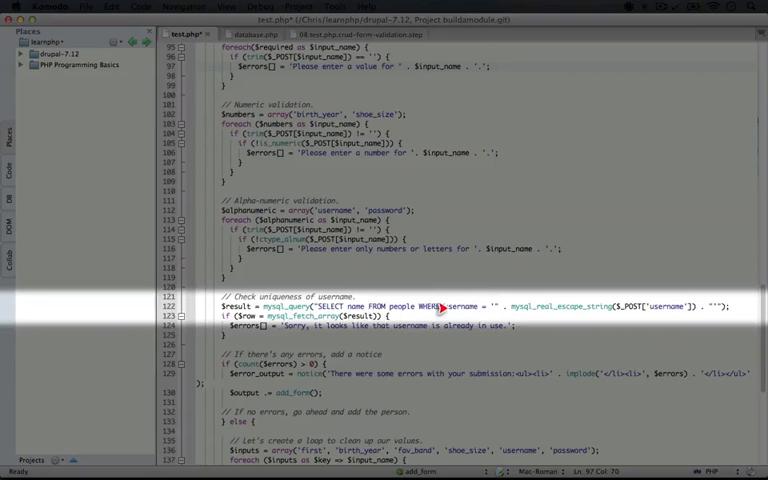
mouse_move(512, 306)
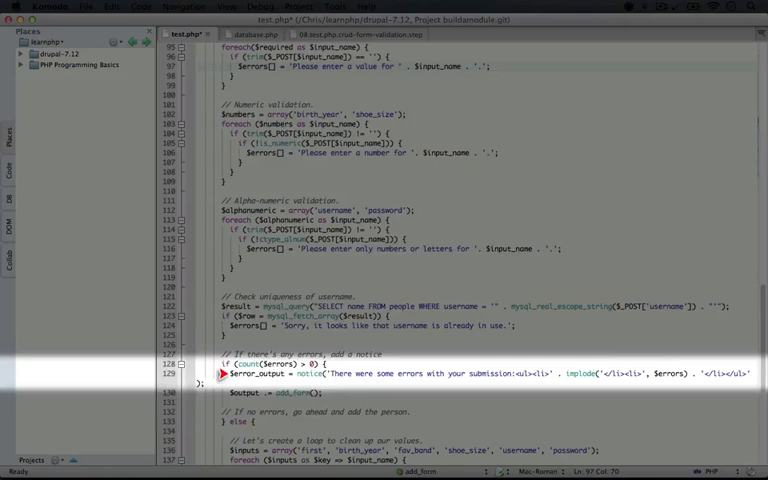
mouse_move(550, 376)
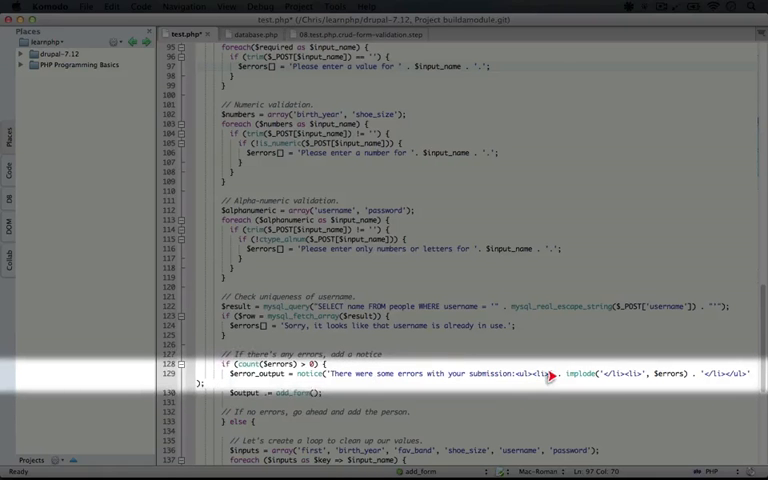
mouse_move(560, 372)
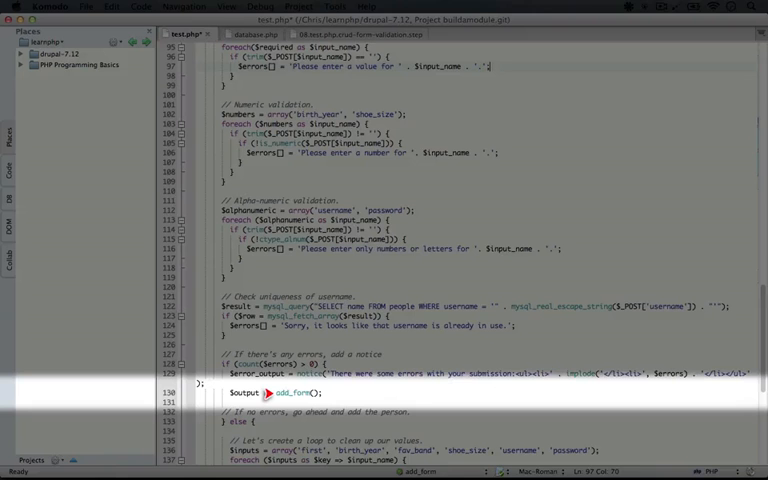
scroll("down", 3)
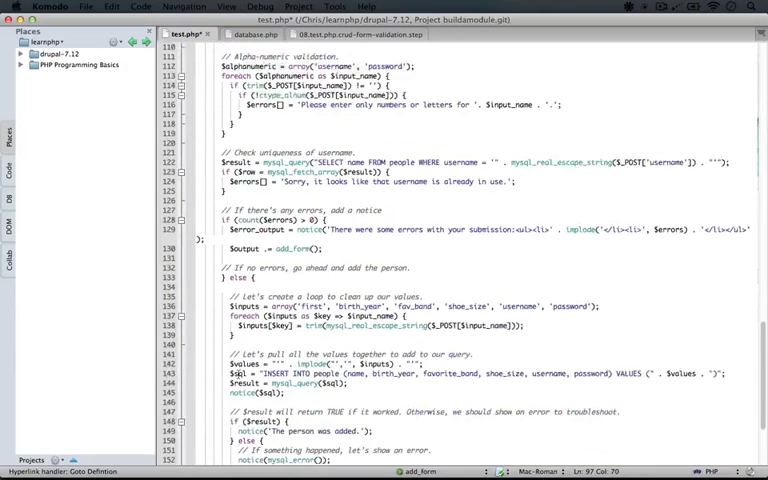
scroll("down", 3)
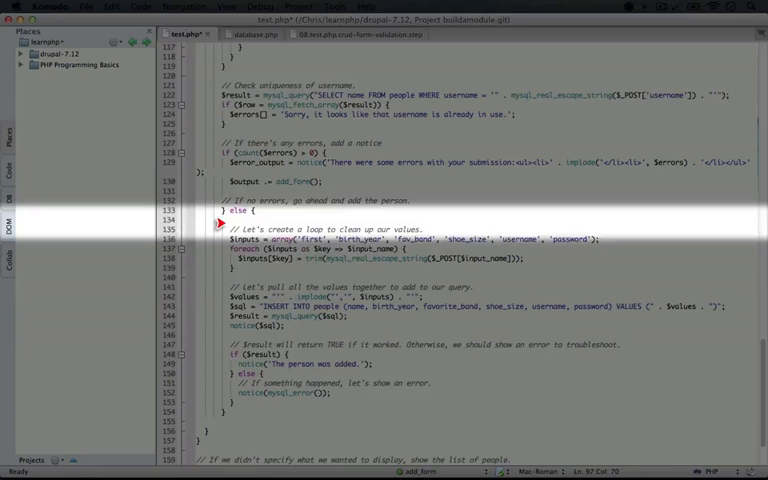